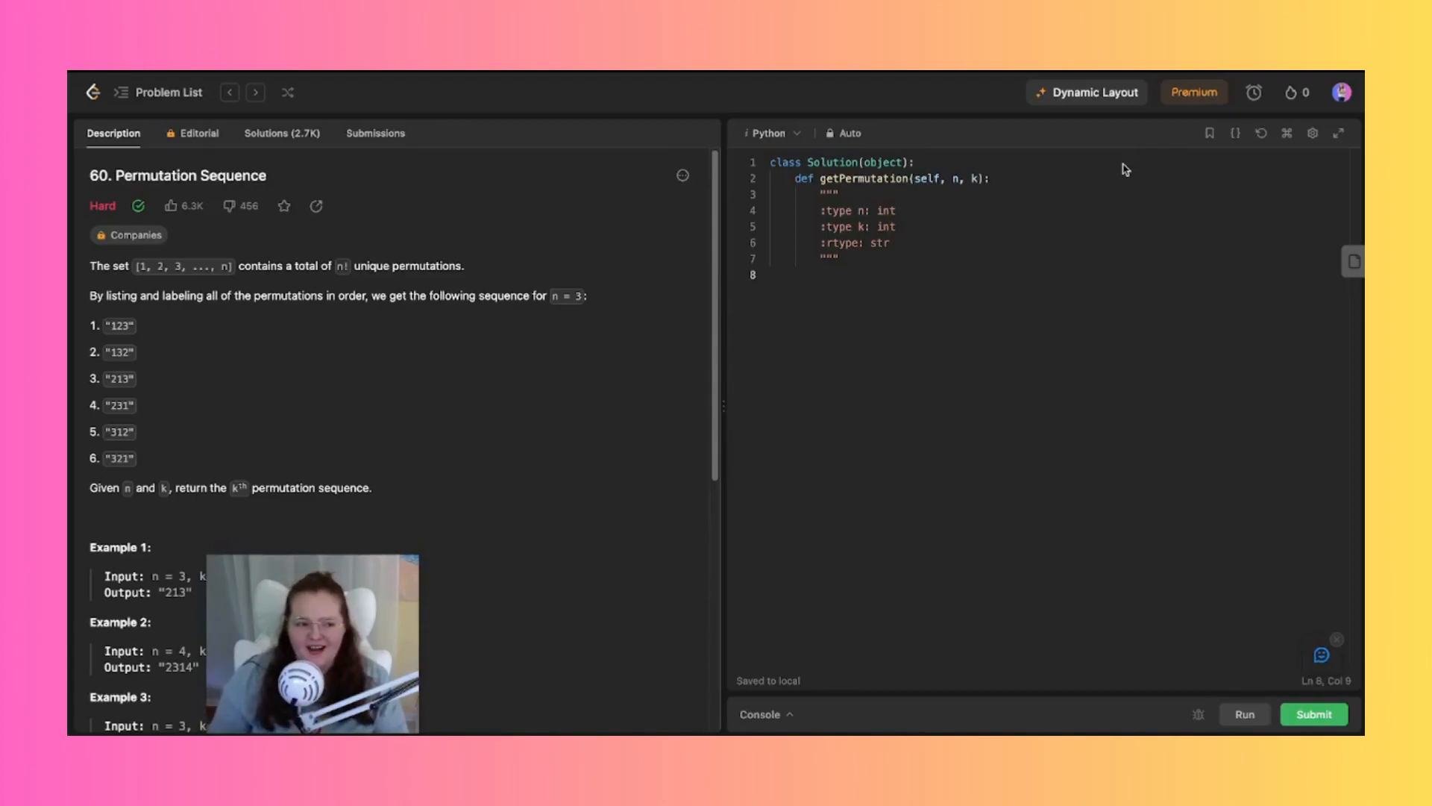
pyautogui.moveTo(212, 200)
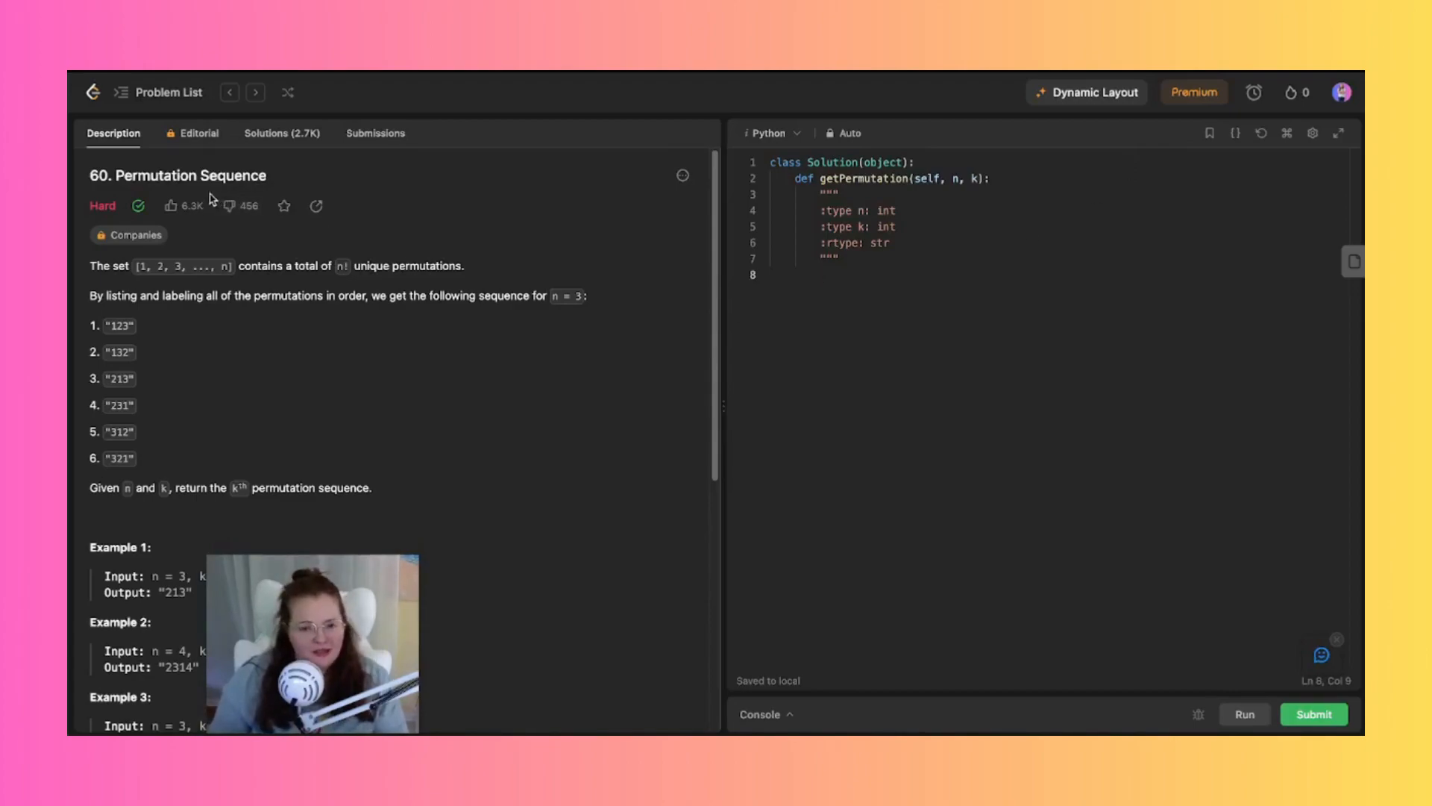
pyautogui.moveTo(217, 224)
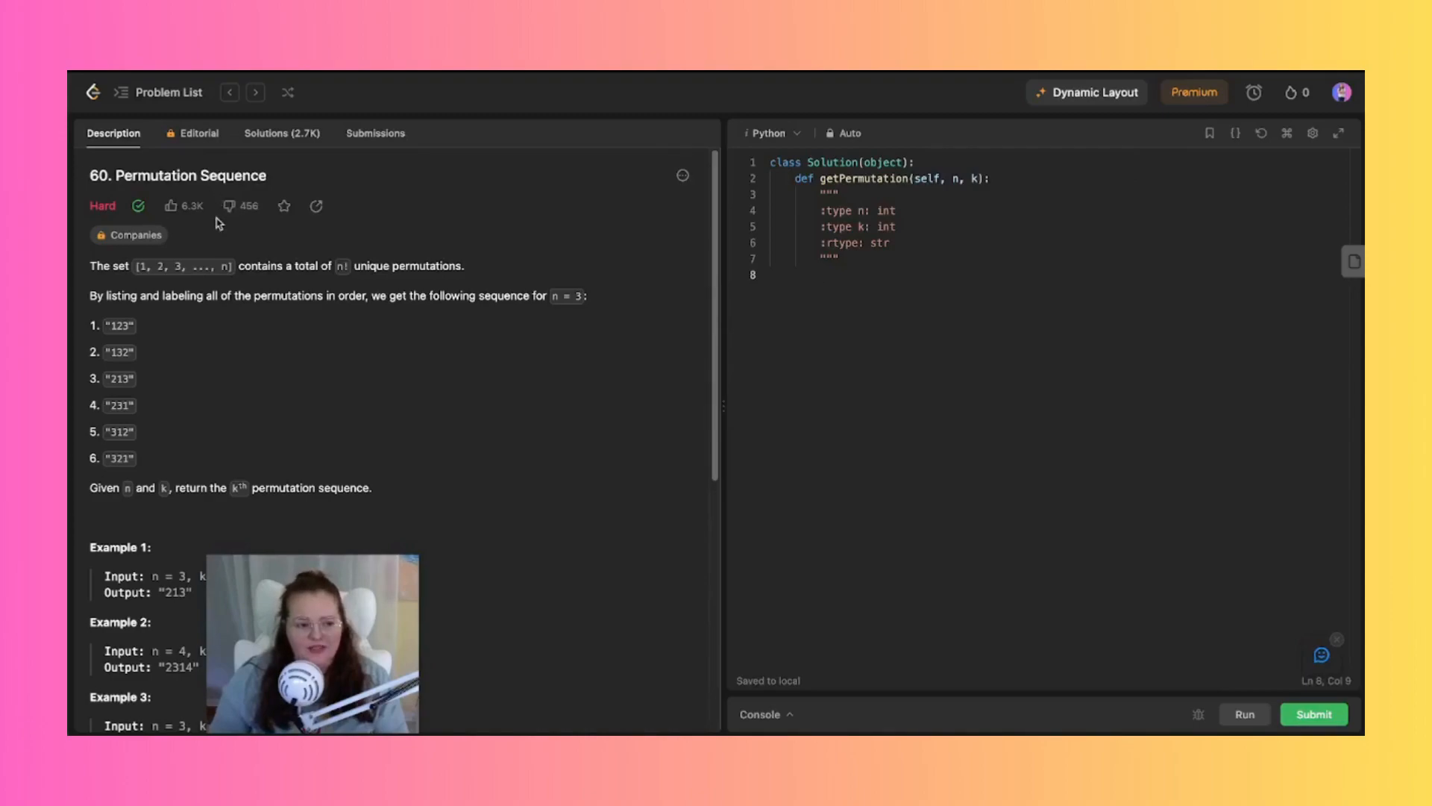
pyautogui.moveTo(872, 188)
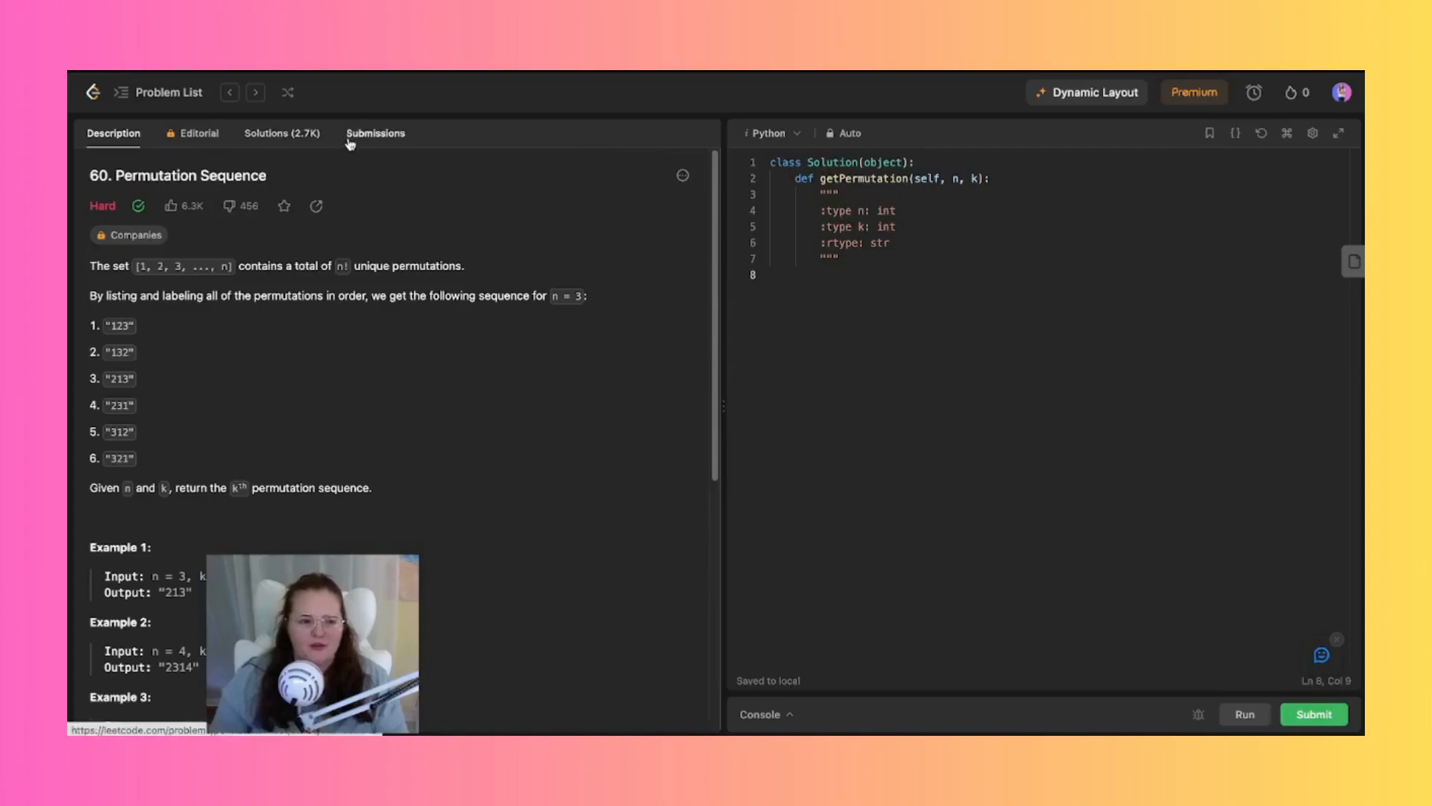
# - Bring up the Sep 14, 2023 accepted submission's details and scroll to its factorial-based Python code
pyautogui.click(375, 133)
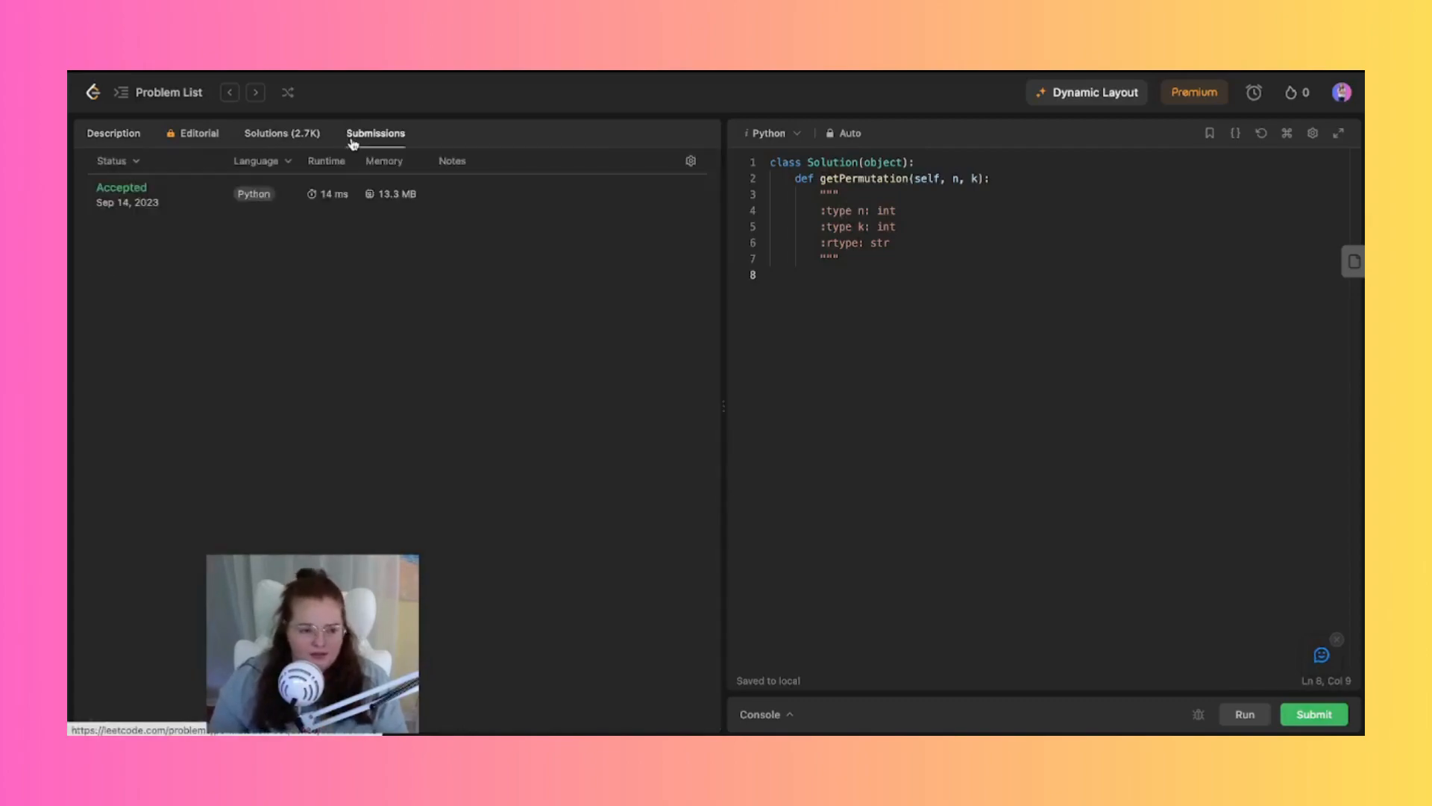
pyautogui.click(122, 195)
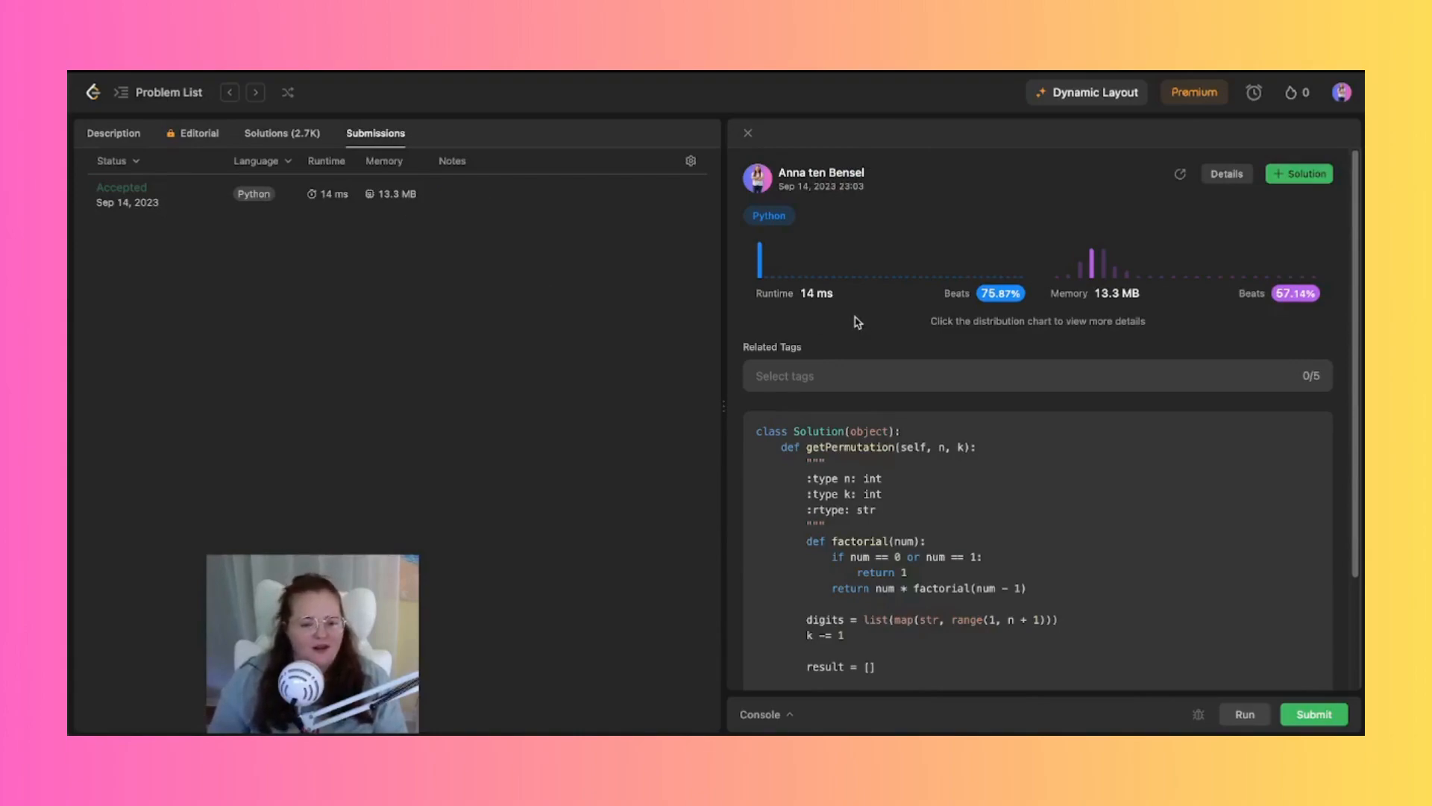
pyautogui.moveTo(1140, 259)
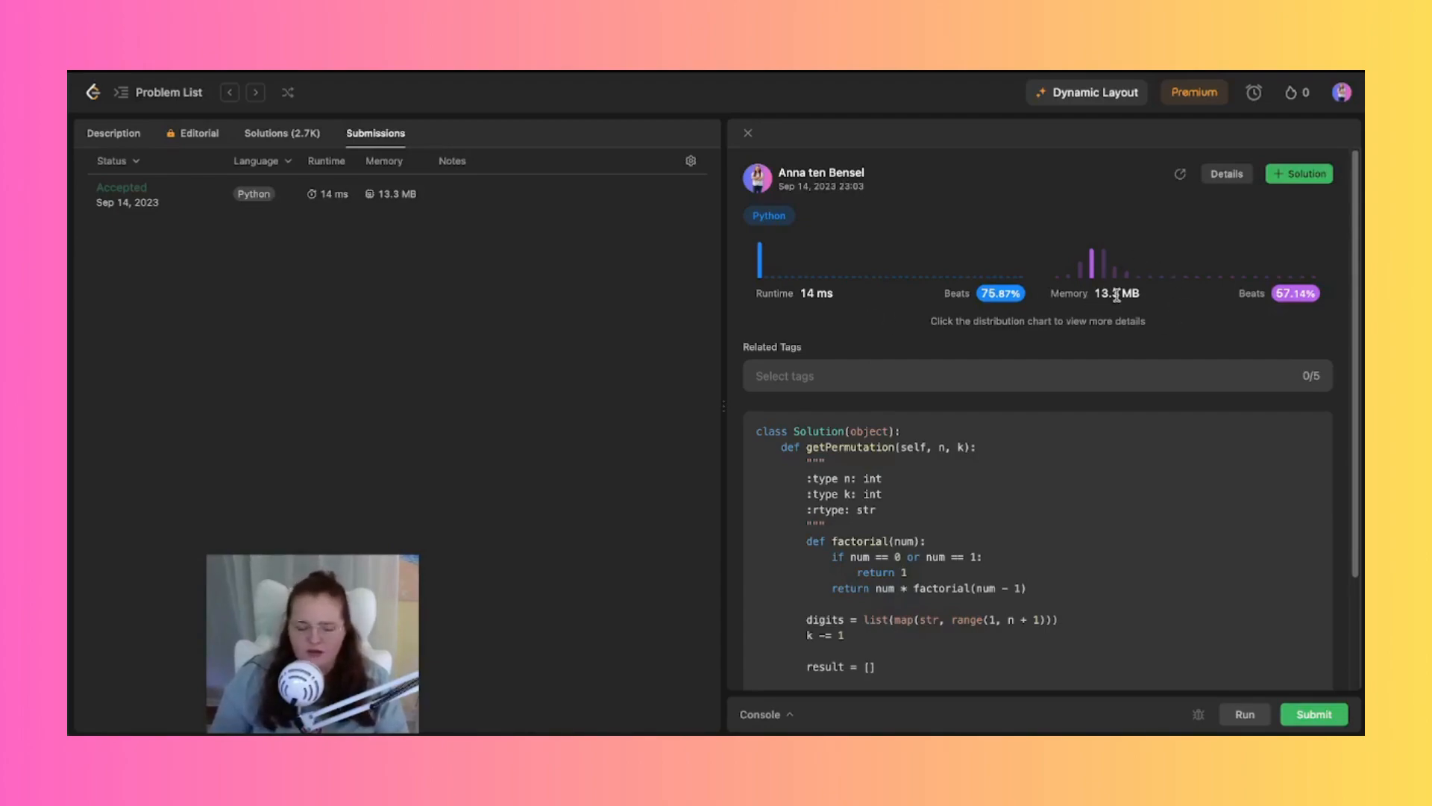
pyautogui.scroll(-3)
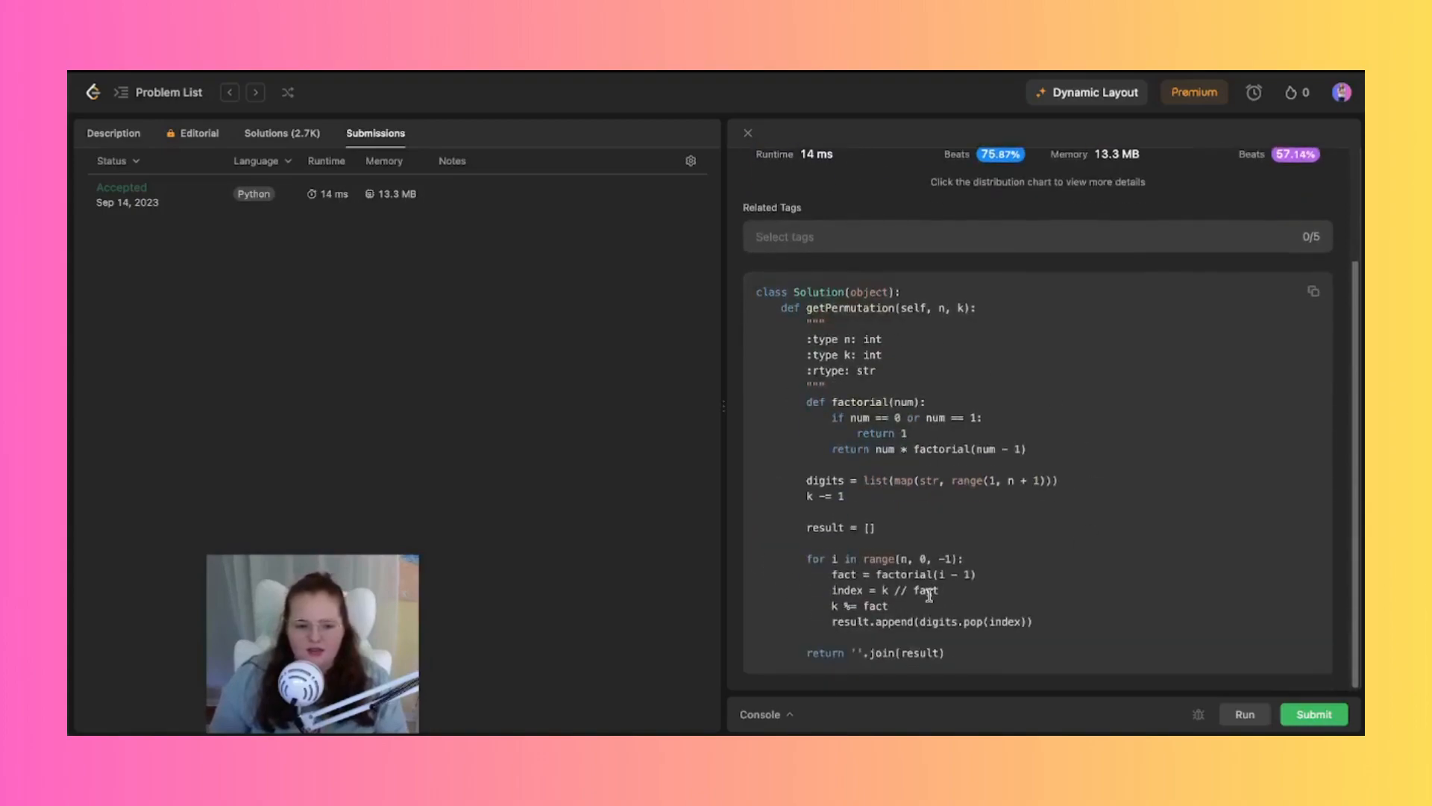
pyautogui.moveTo(119, 91)
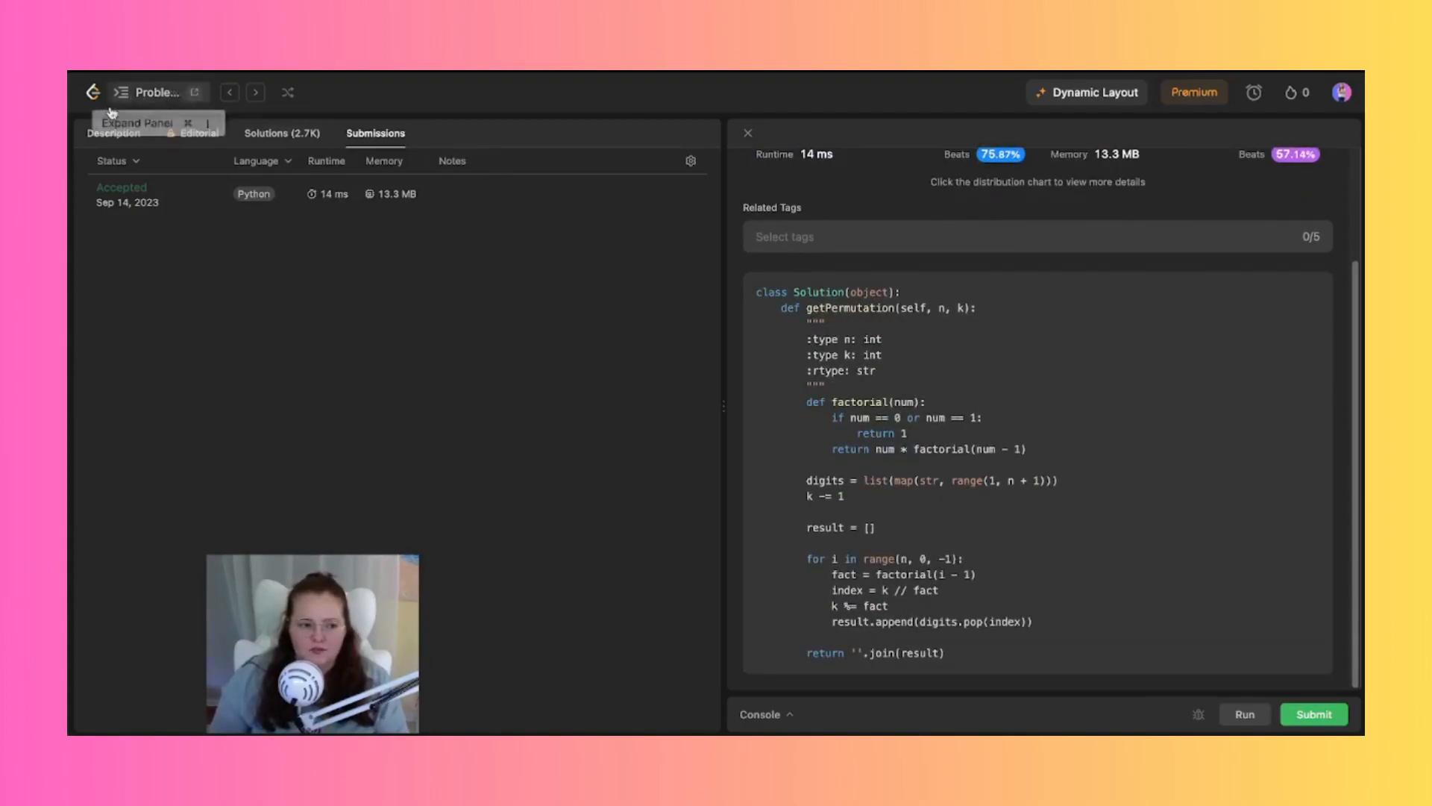
# - Leave the submission details via the Description view and list the single accepted Python entry again
pyautogui.click(113, 132)
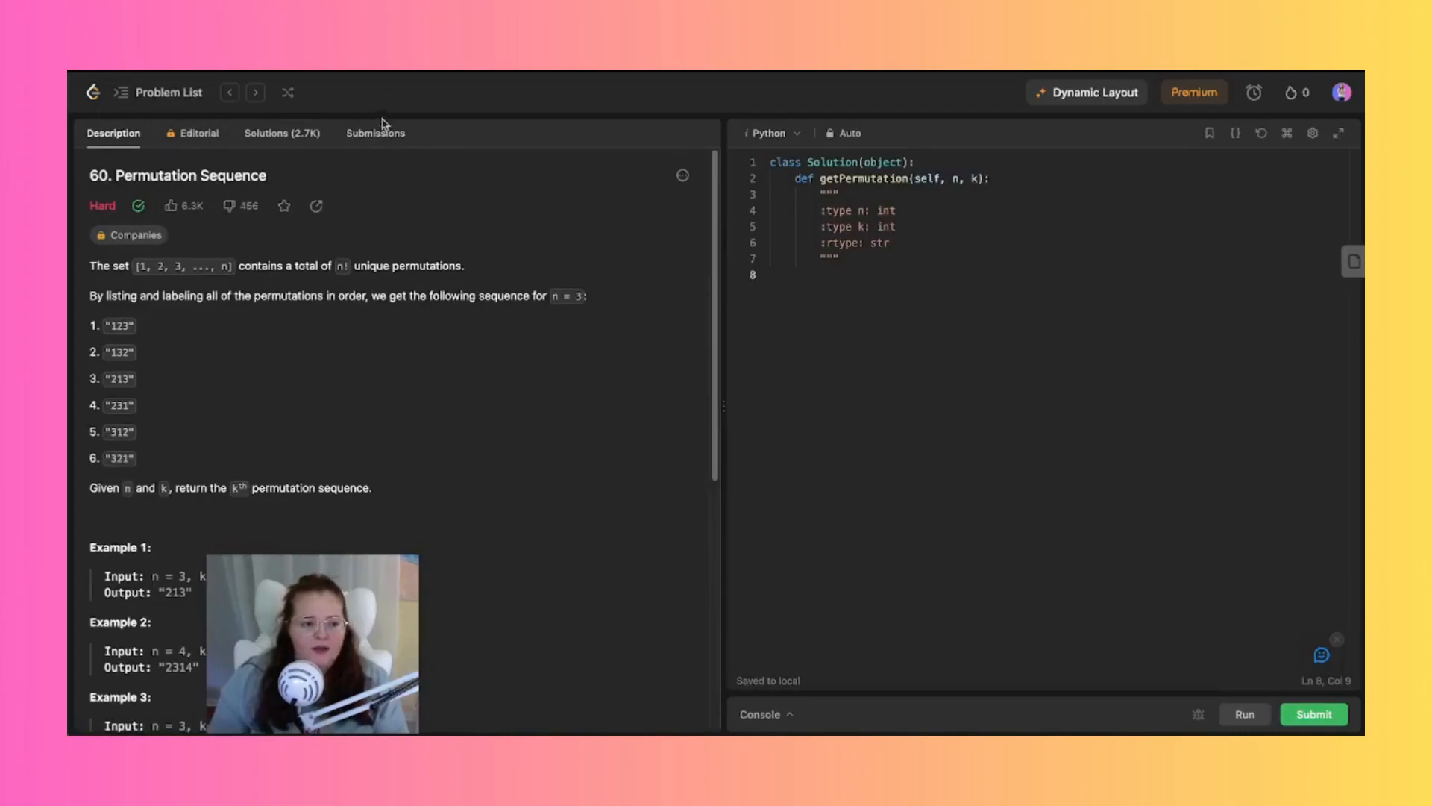
pyautogui.click(374, 132)
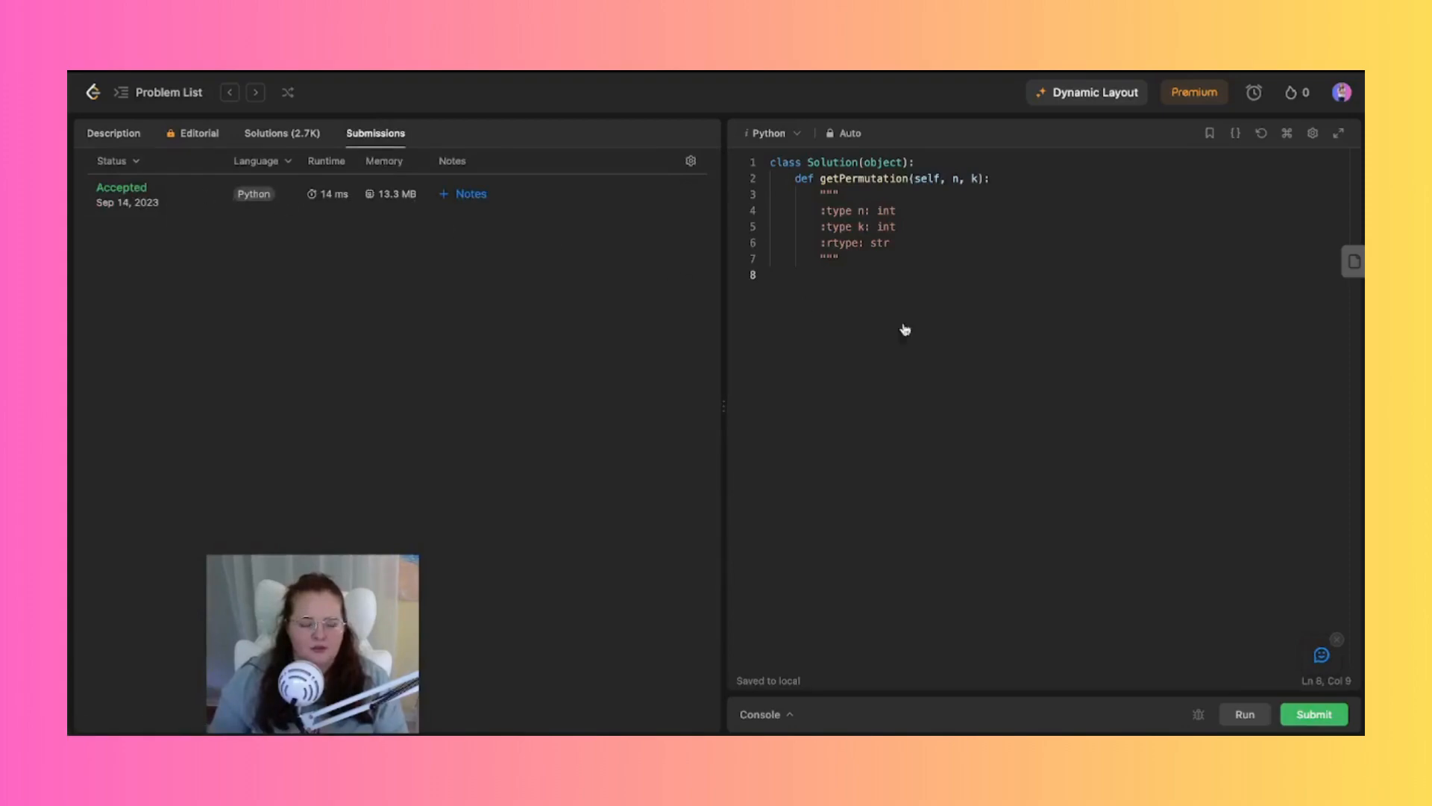
# - Reopen the Accepted submission row to display its full factorial-based Python solution code
pyautogui.click(122, 194)
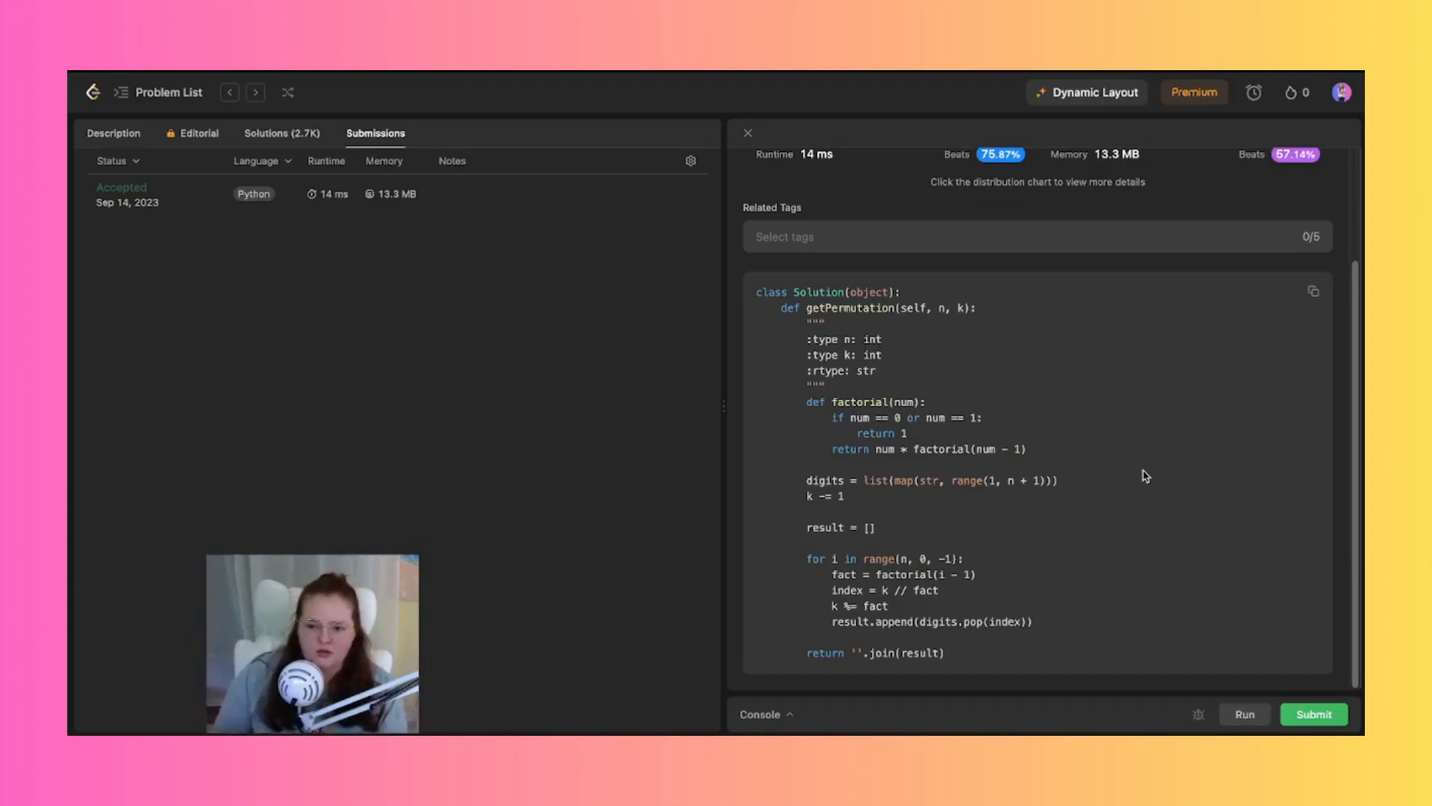
pyautogui.moveTo(901, 425)
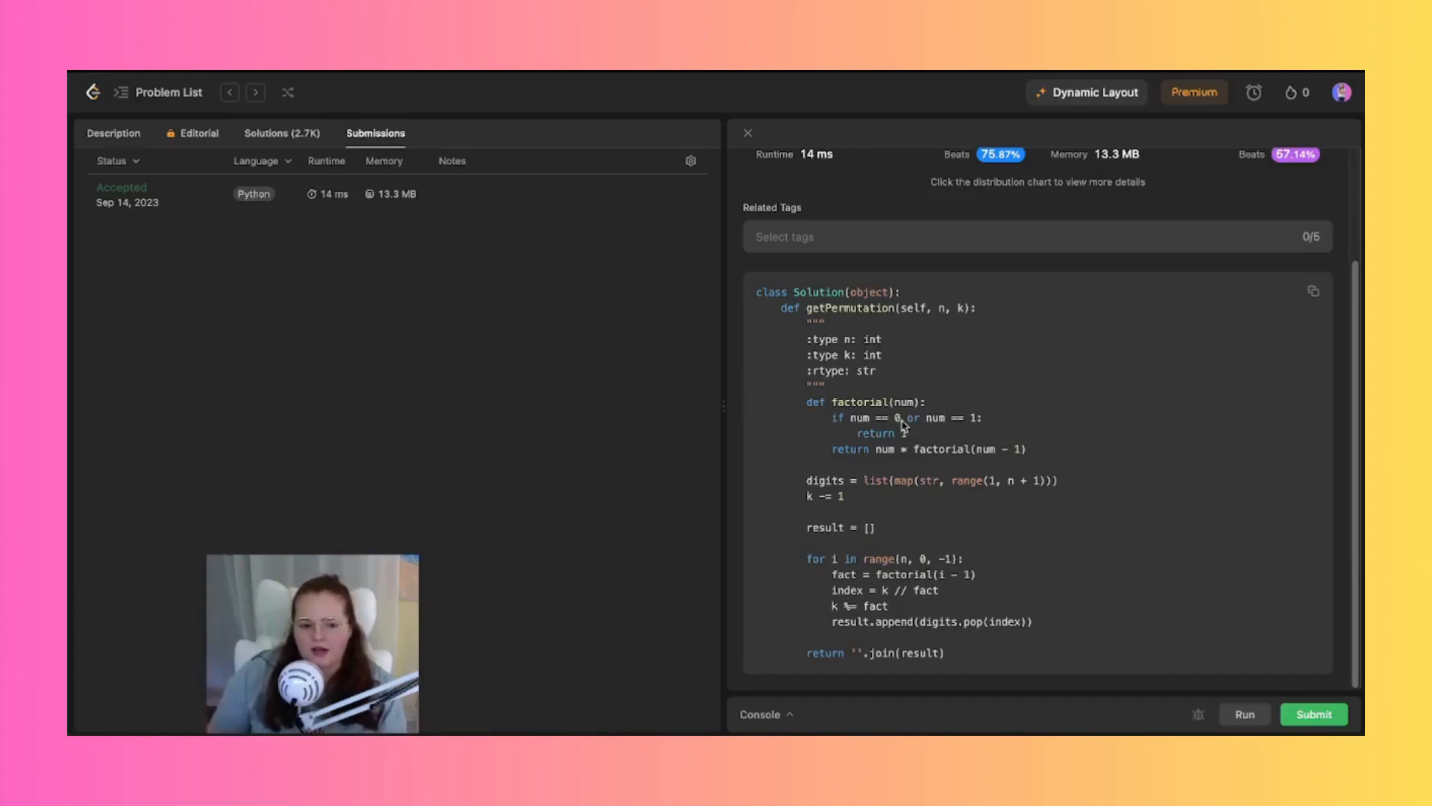
pyautogui.moveTo(859, 398)
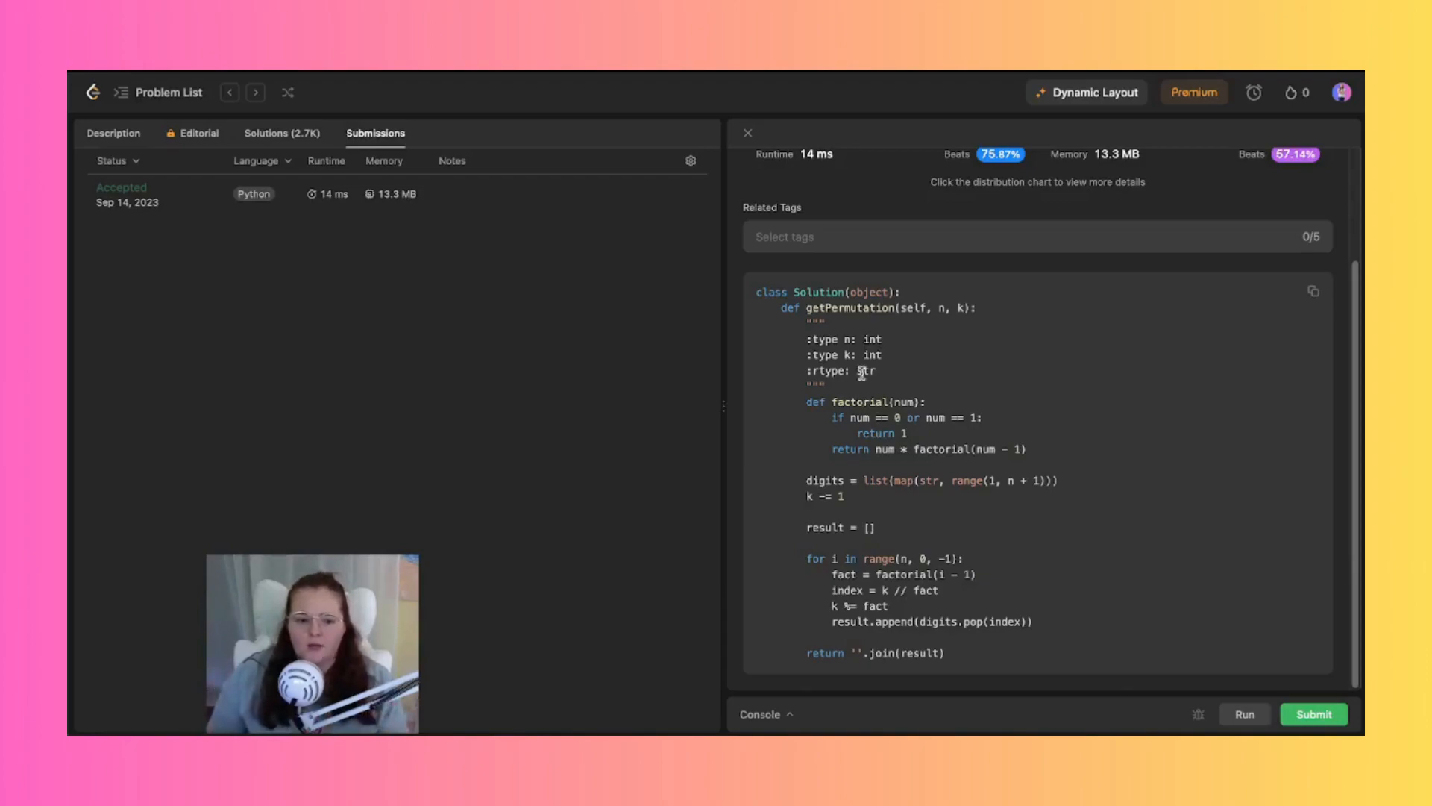
pyautogui.moveTo(908, 443)
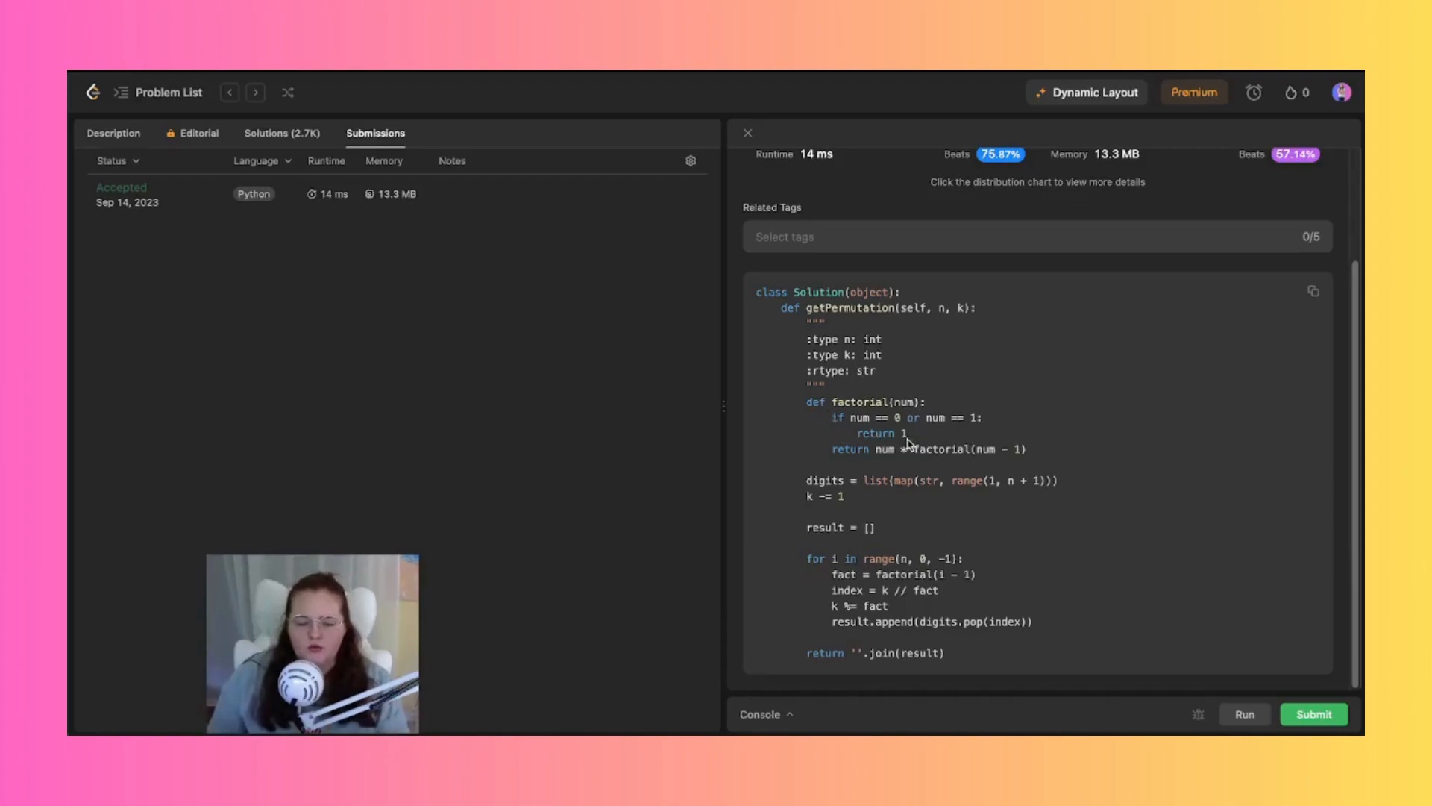
pyautogui.moveTo(902, 481)
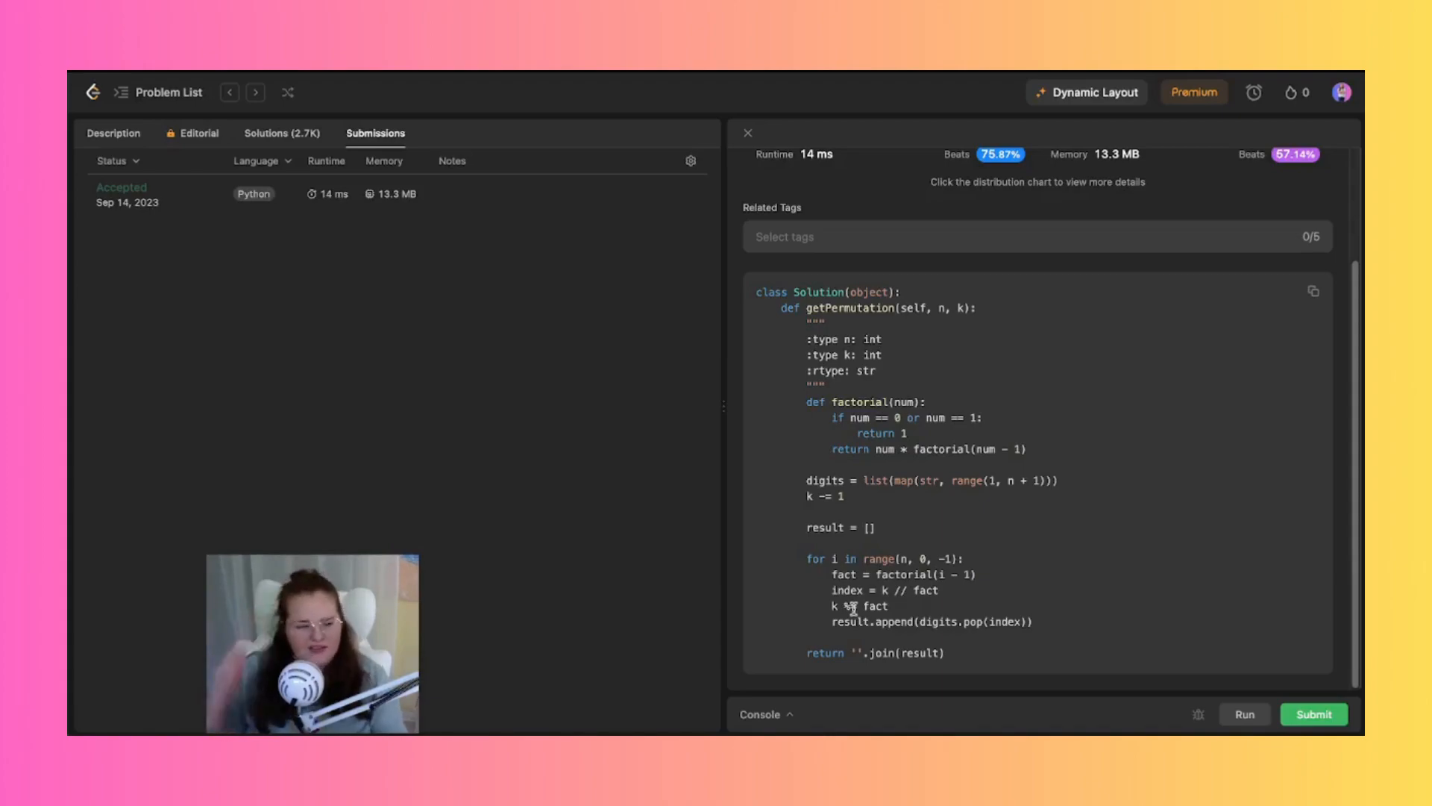
pyautogui.moveTo(114, 134)
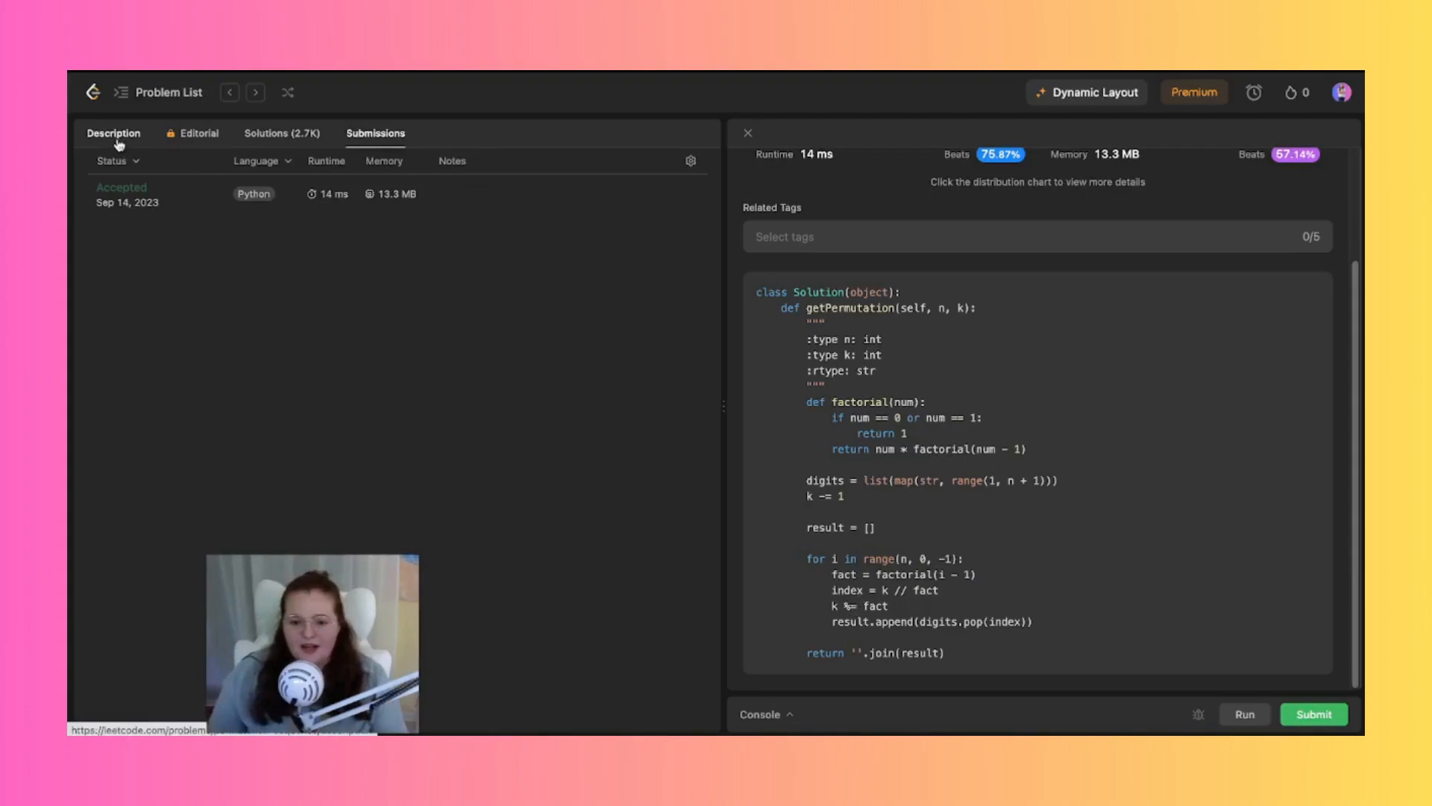
pyautogui.click(113, 133)
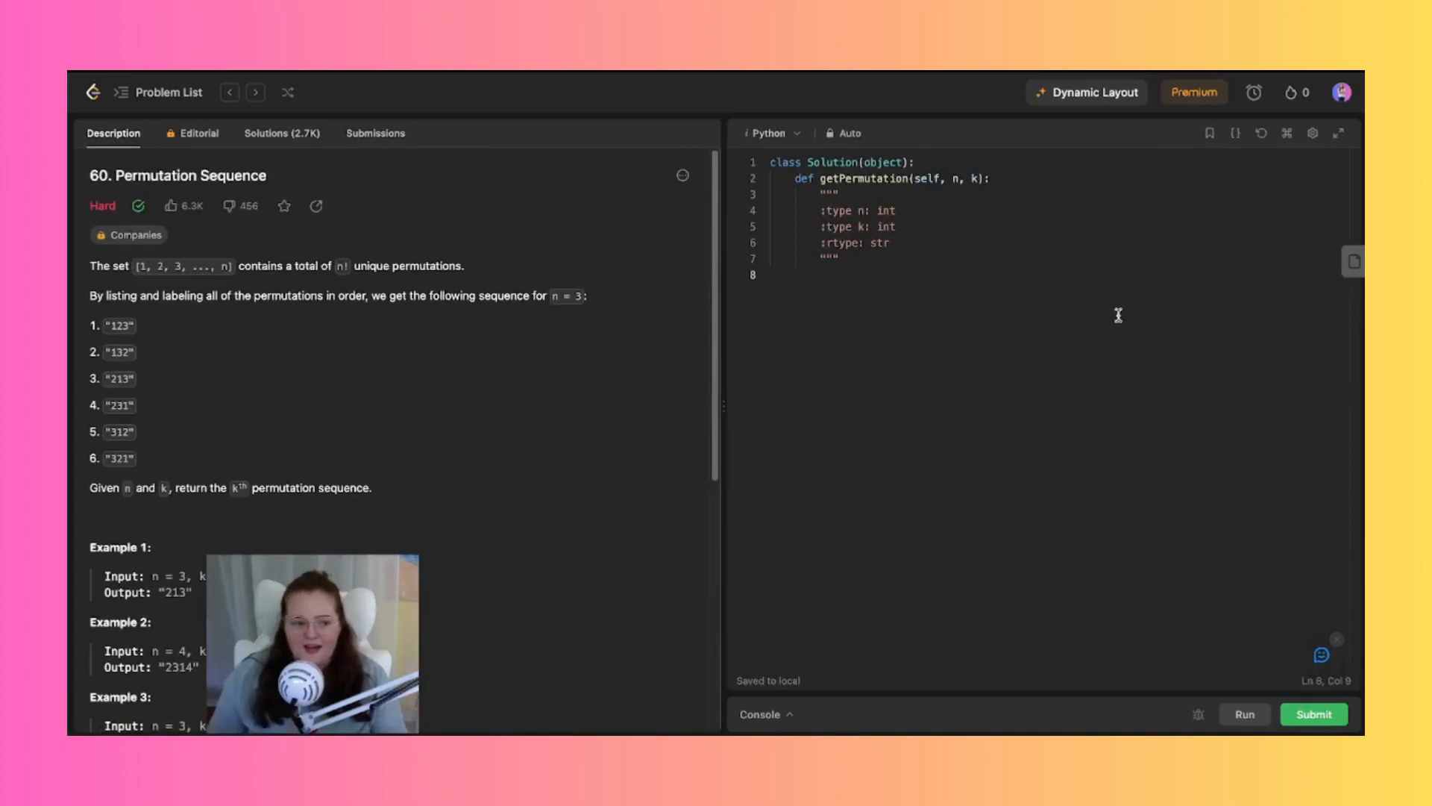
pyautogui.moveTo(376, 134)
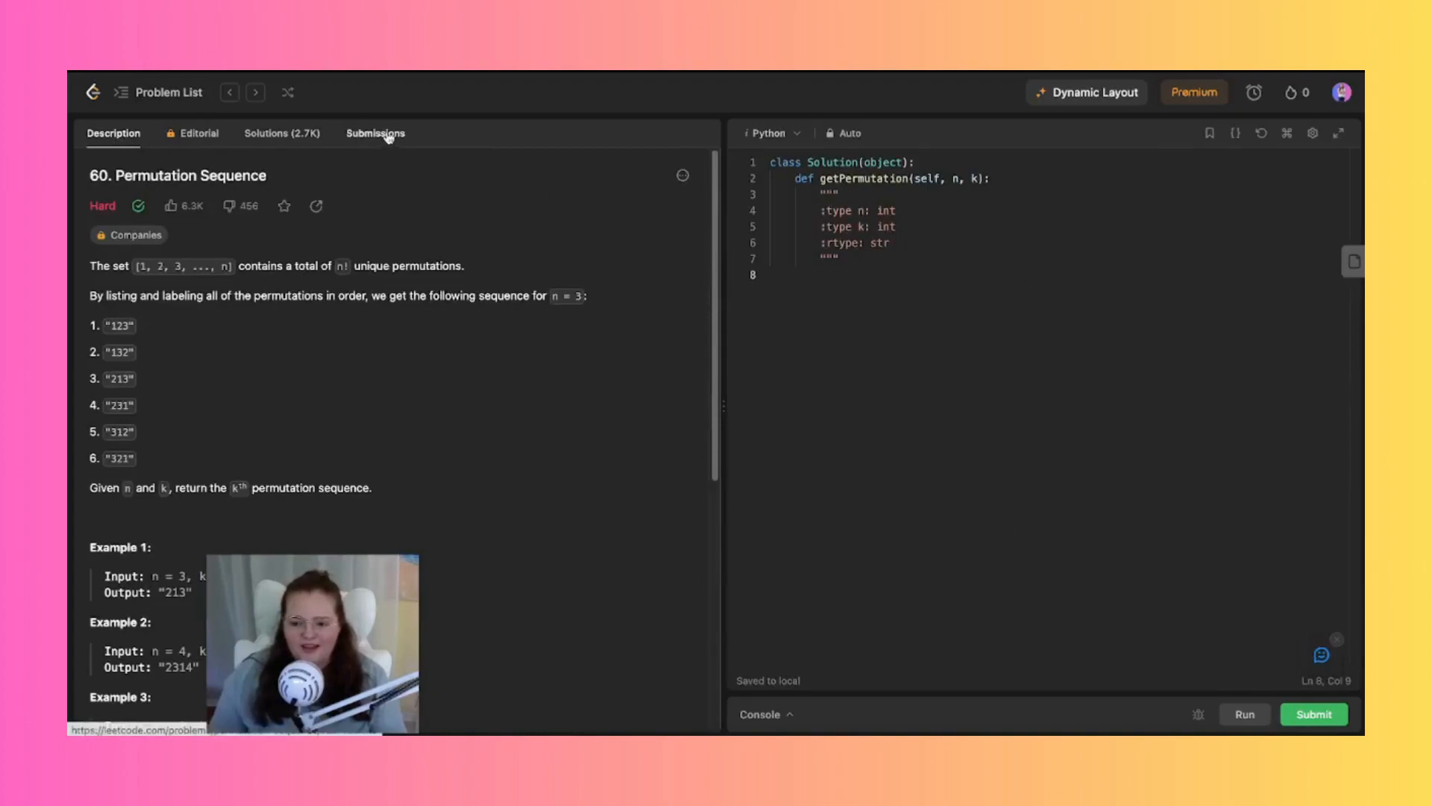
pyautogui.click(374, 133)
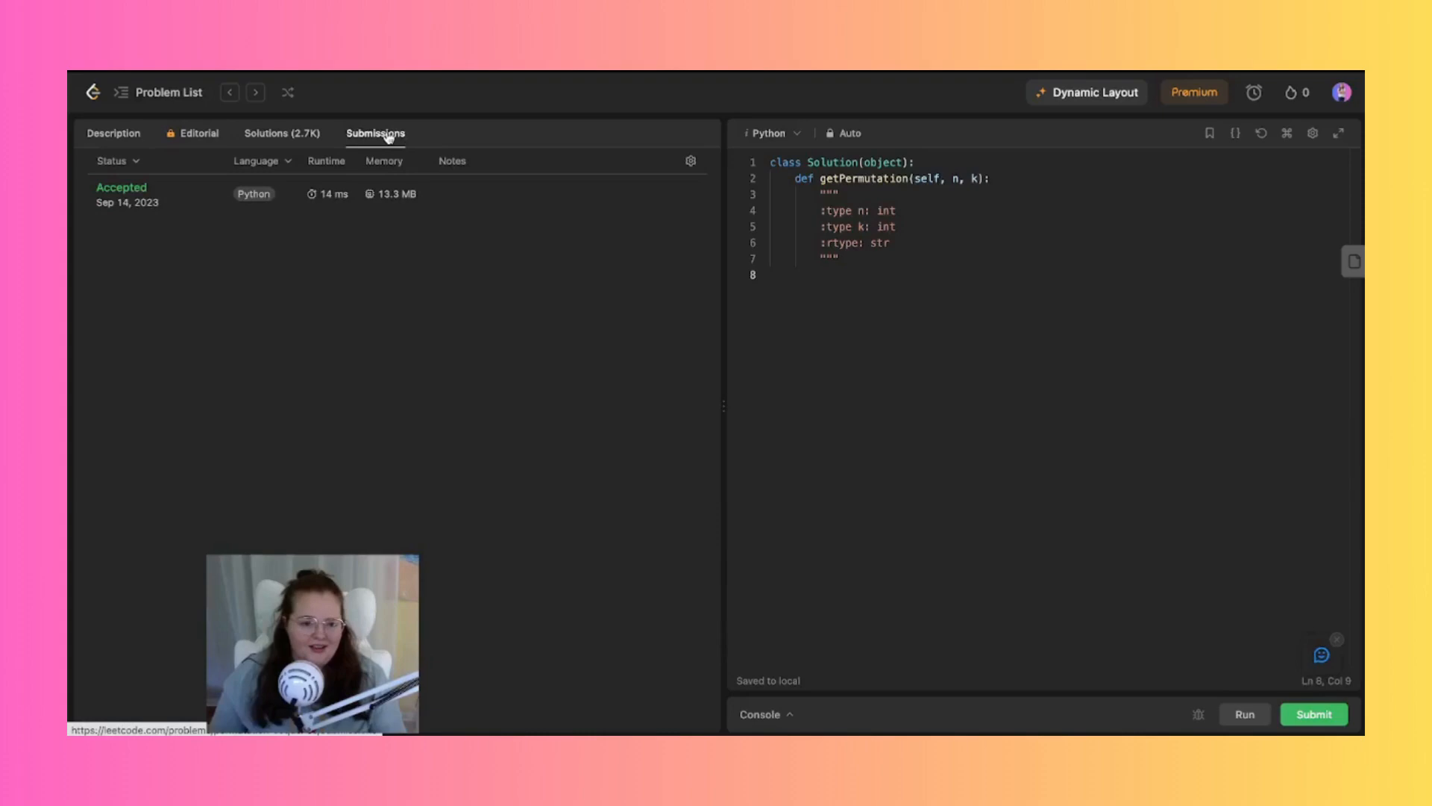
pyautogui.moveTo(173, 206)
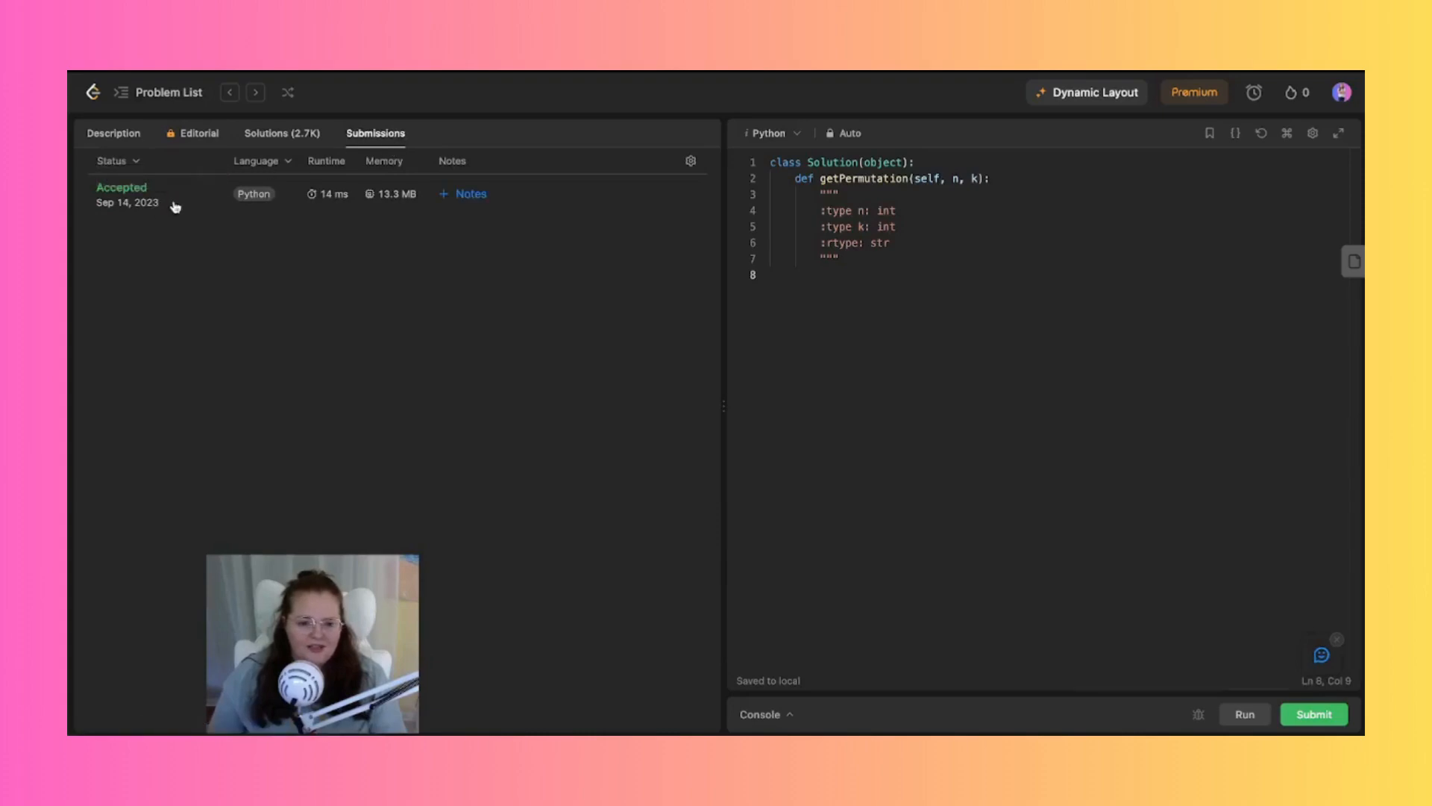
pyautogui.click(122, 195)
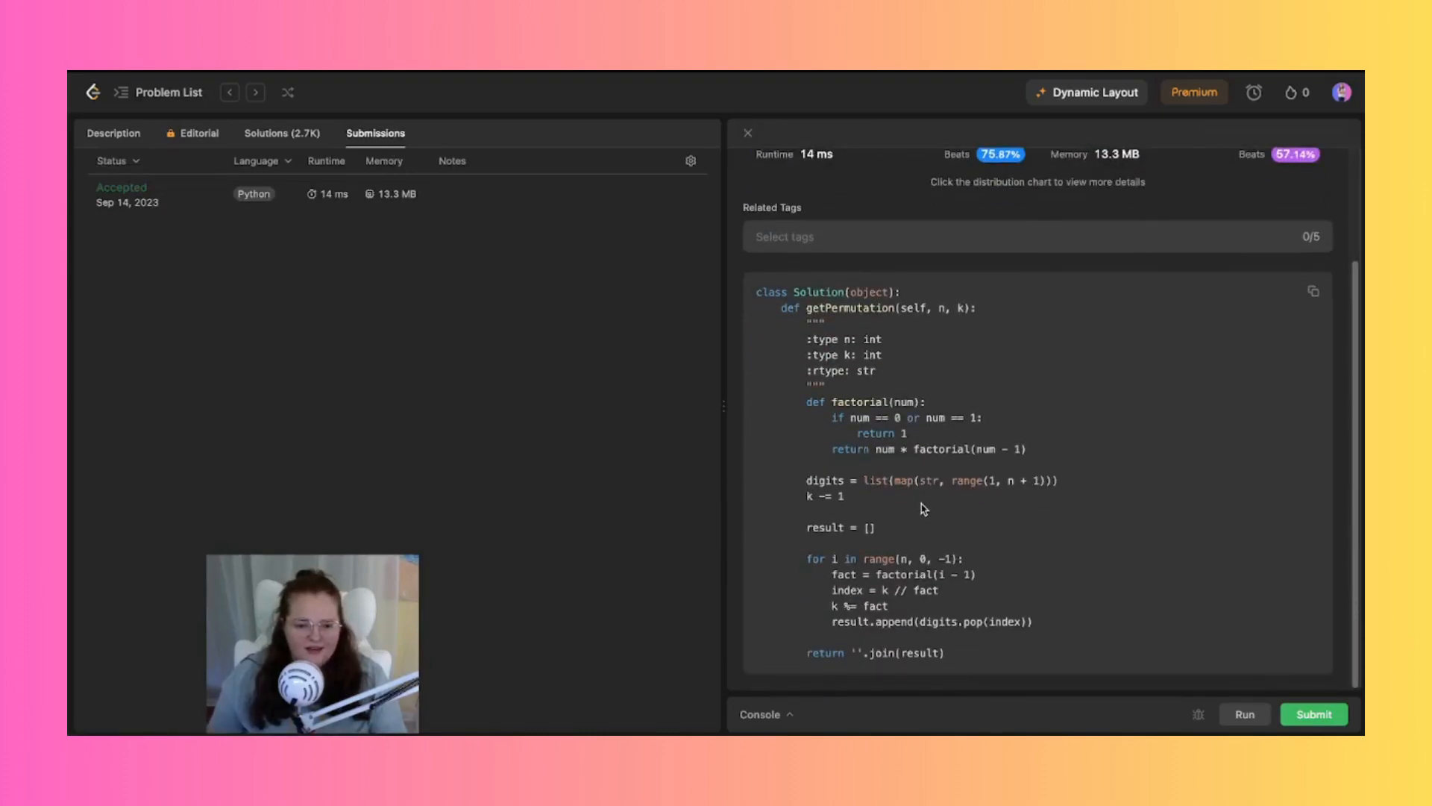